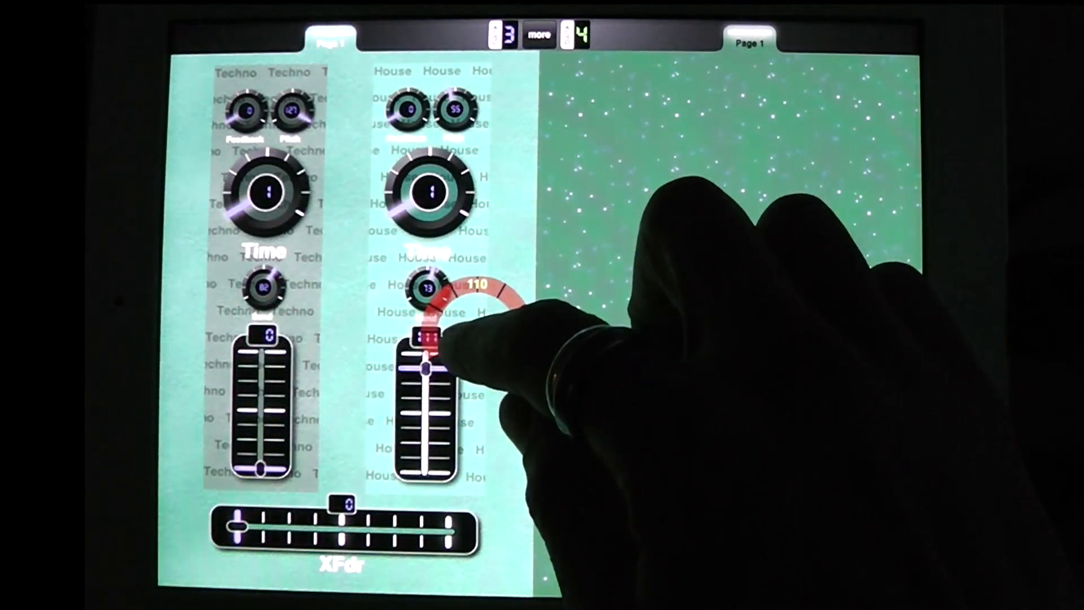
Adjust the House Send knob, slide the XFdr crossfader fully to 127 and enter design mode via Tools.
drag(426, 366, 425, 473)
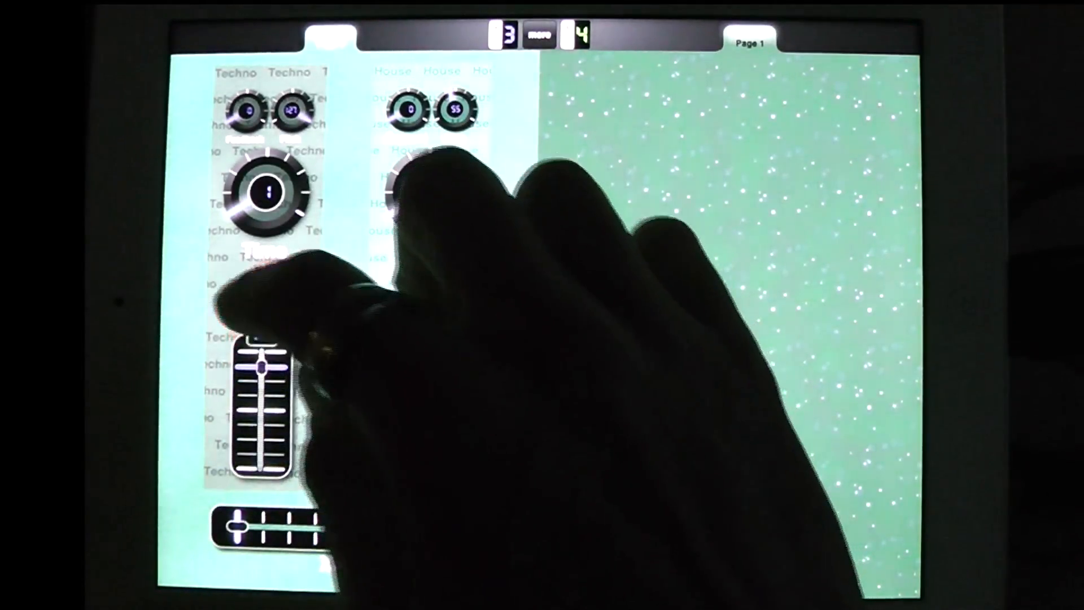
click(267, 97)
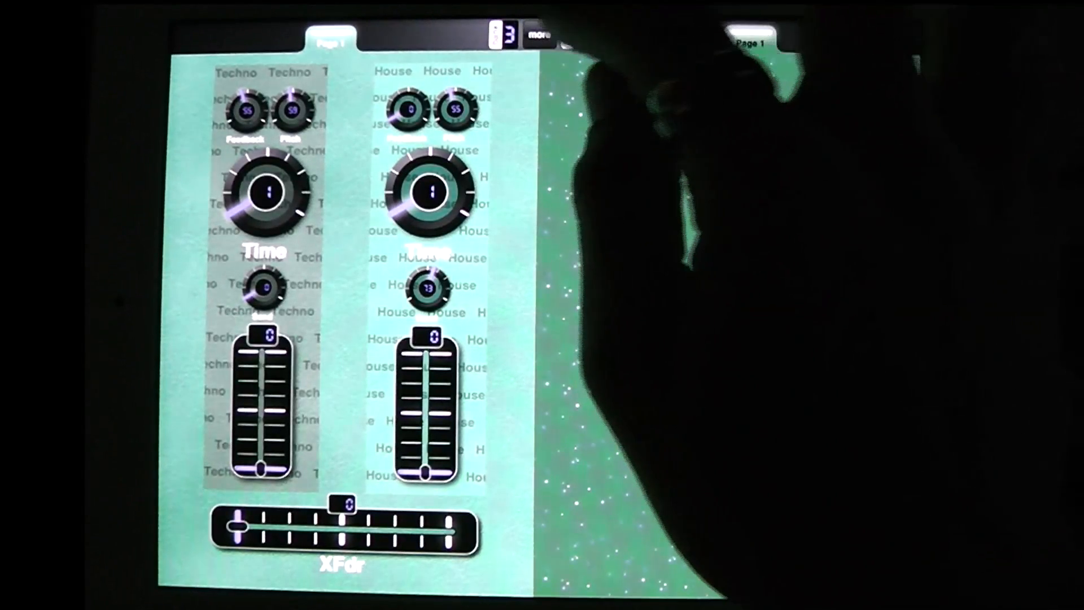
click(538, 35)
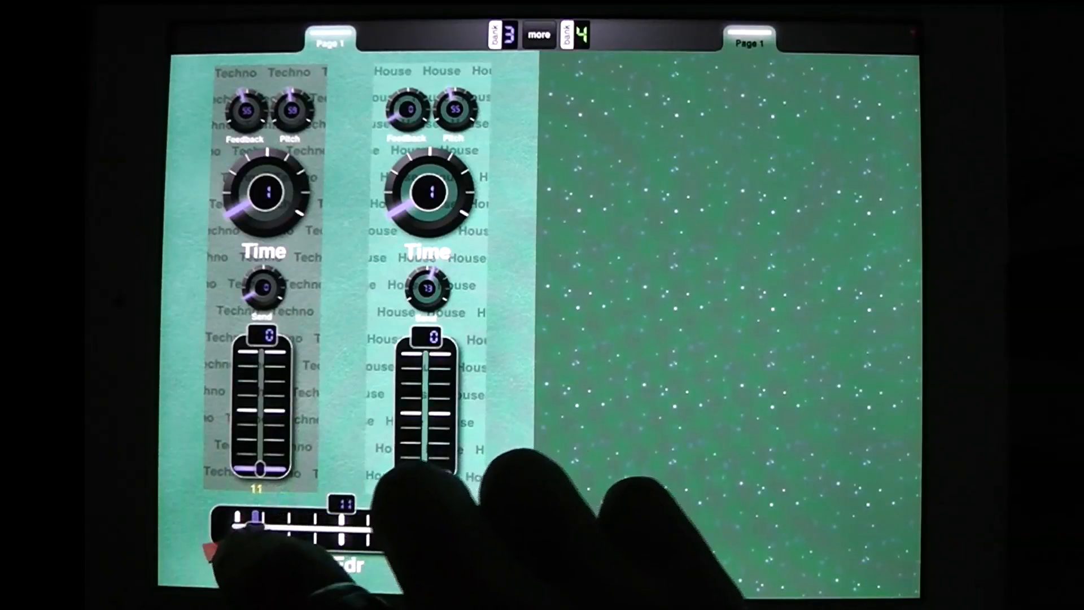
drag(259, 470, 263, 352)
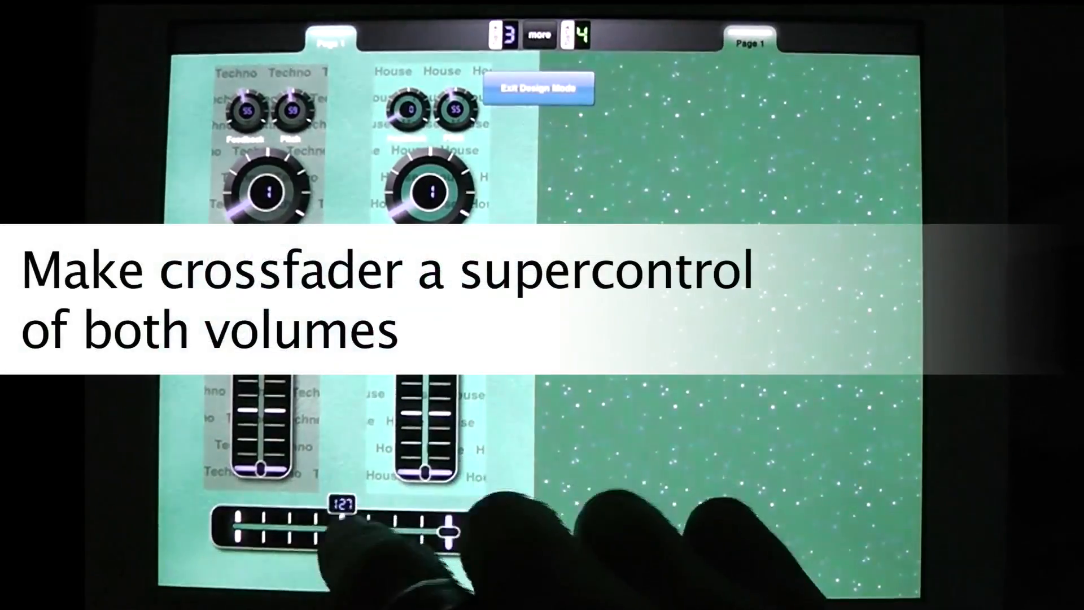
Make the XFdr crossfader a supercontrol in its Relationships settings.
click(336, 532)
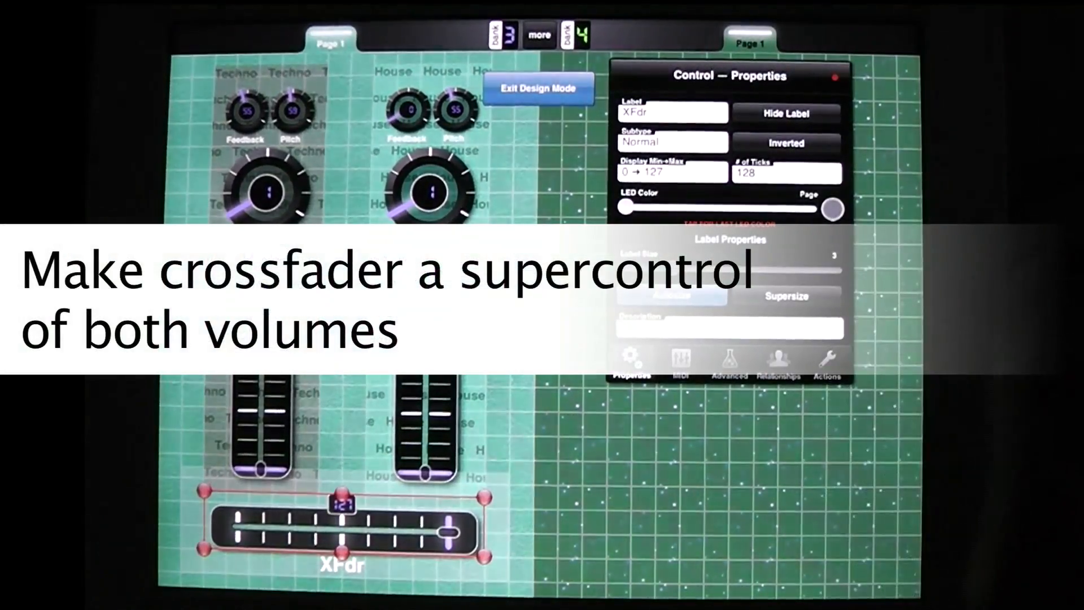
click(778, 358)
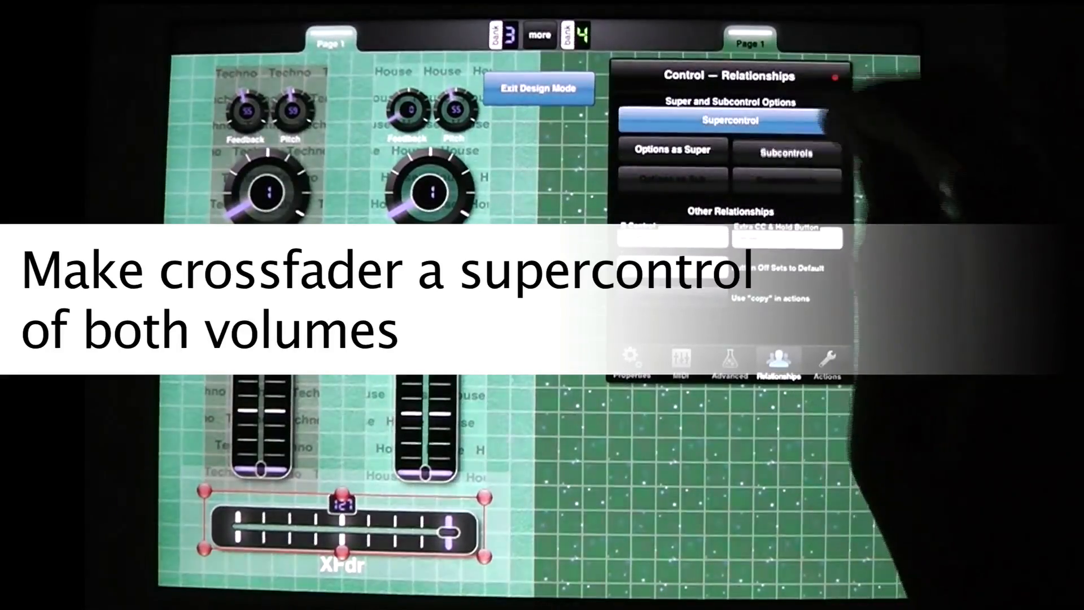
click(784, 153)
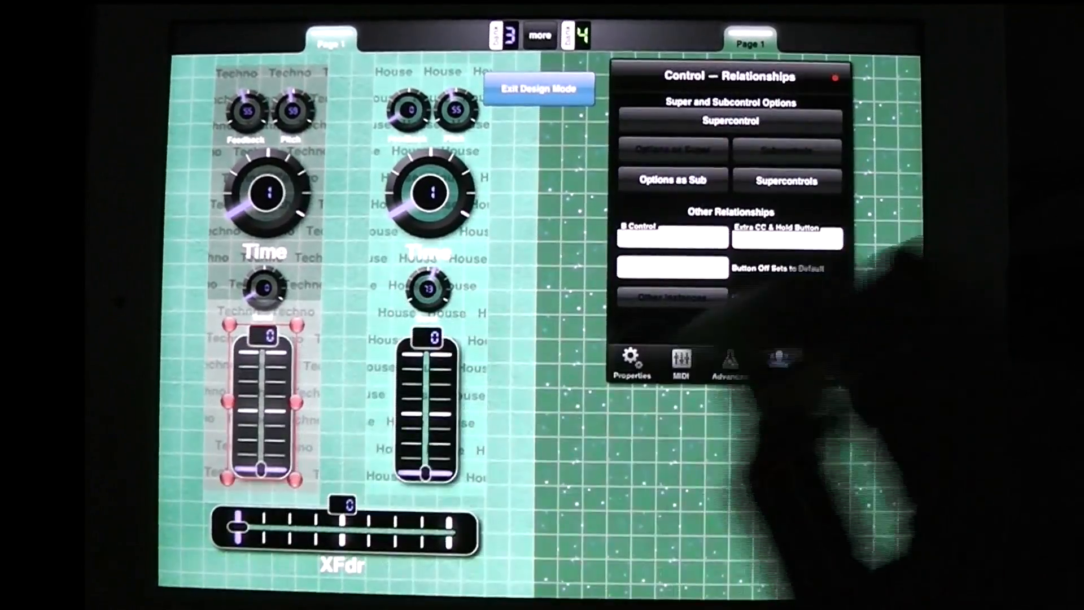
In the Techno volume slider's Options as Sub, enable Inverted with crossfader overlap .50.
click(778, 363)
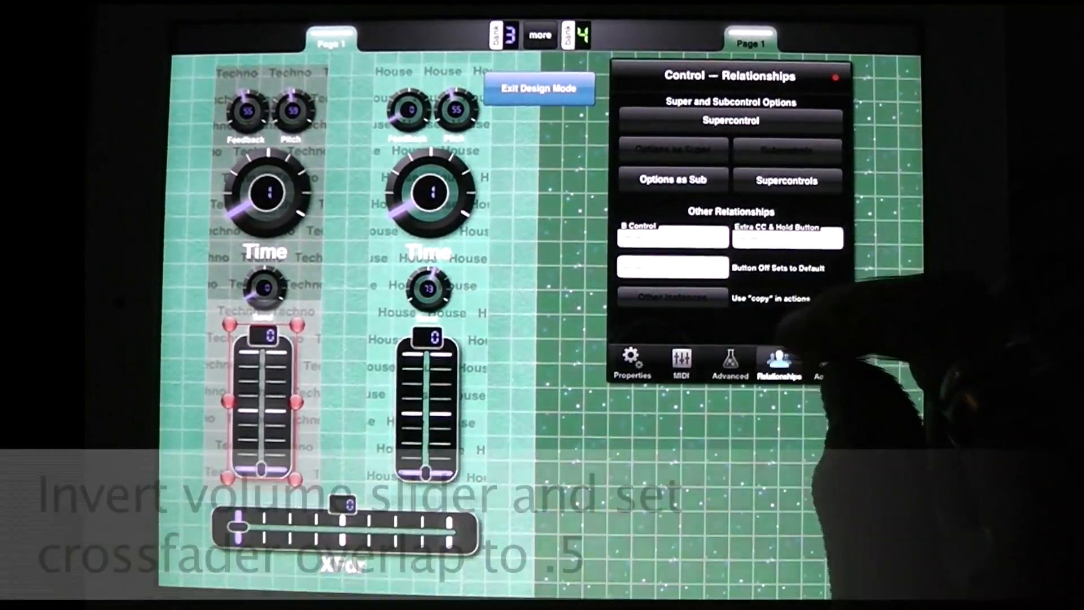
click(728, 362)
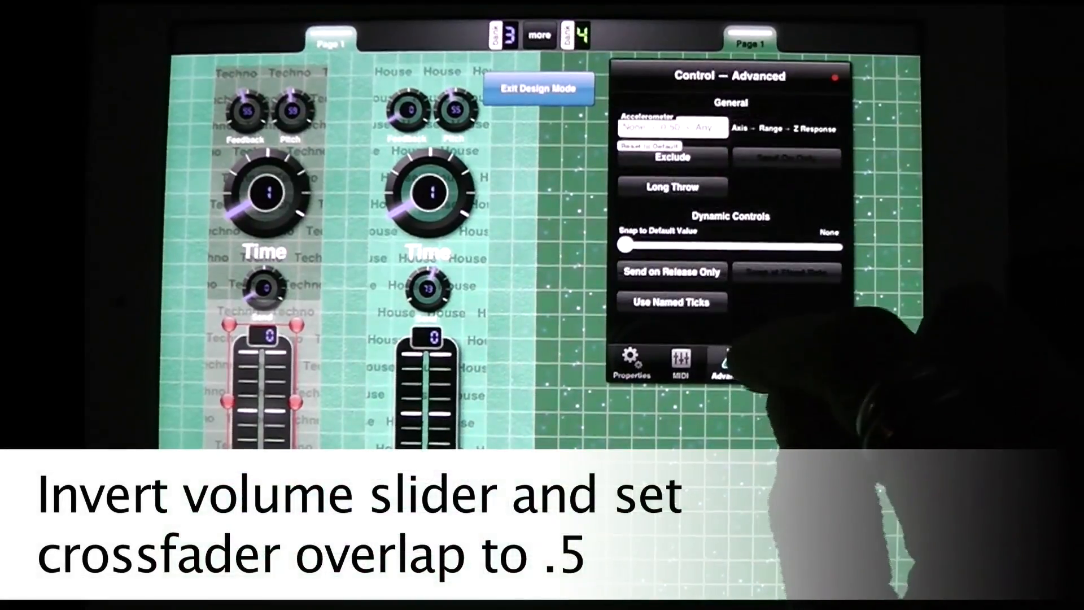
click(776, 362)
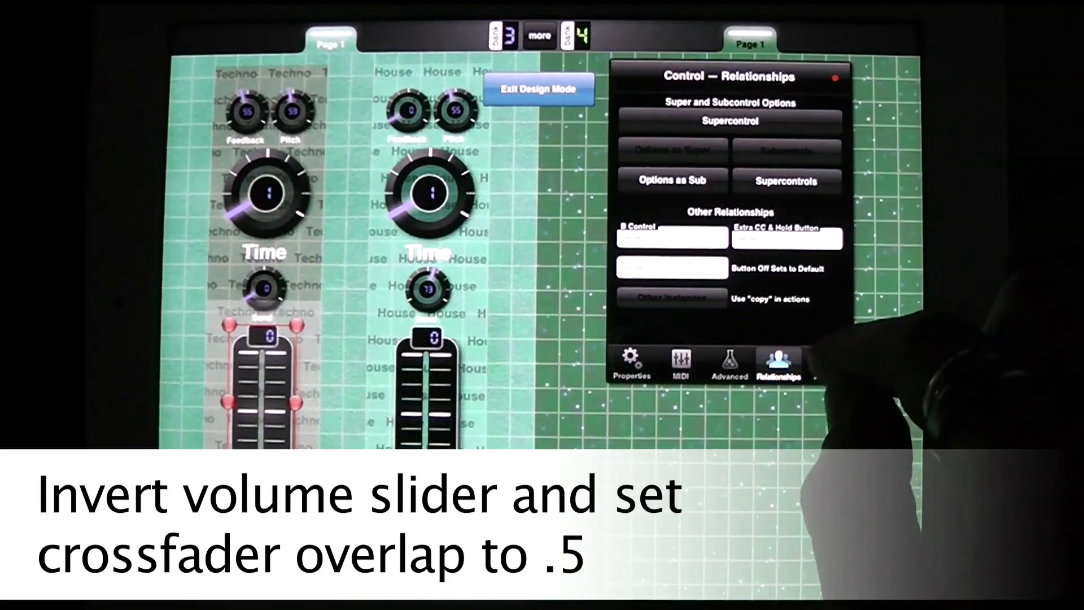
click(669, 181)
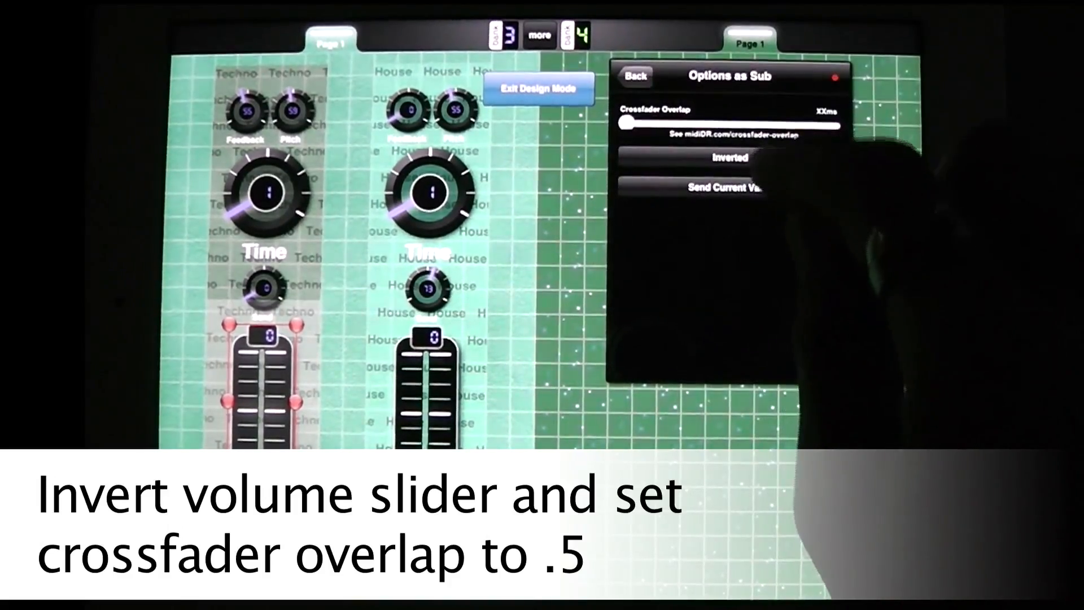
click(730, 157)
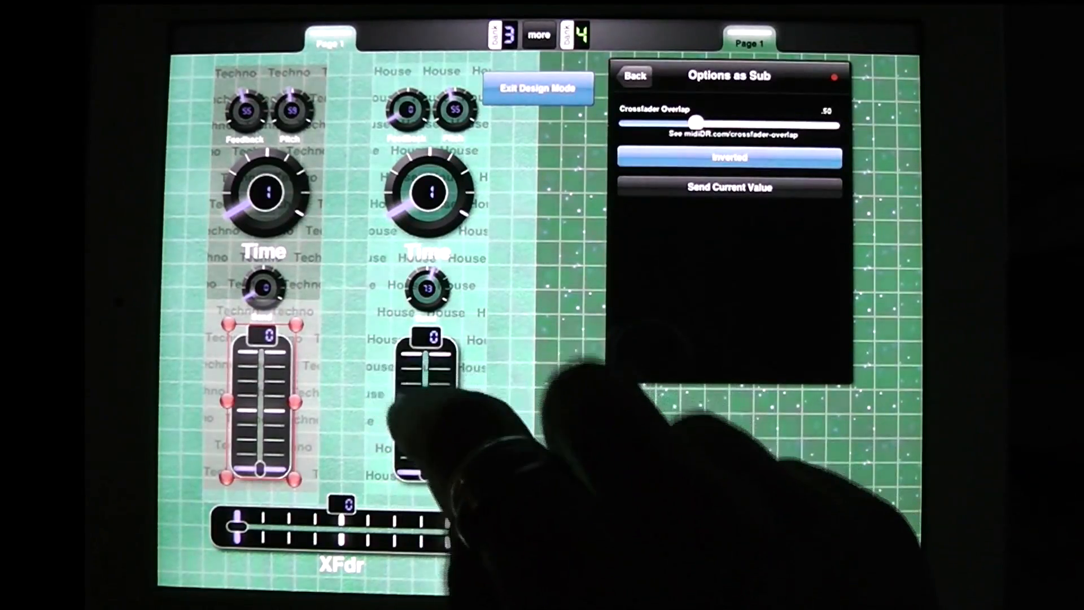
Give the House volume slider a crossfader overlap of .50.
click(634, 76)
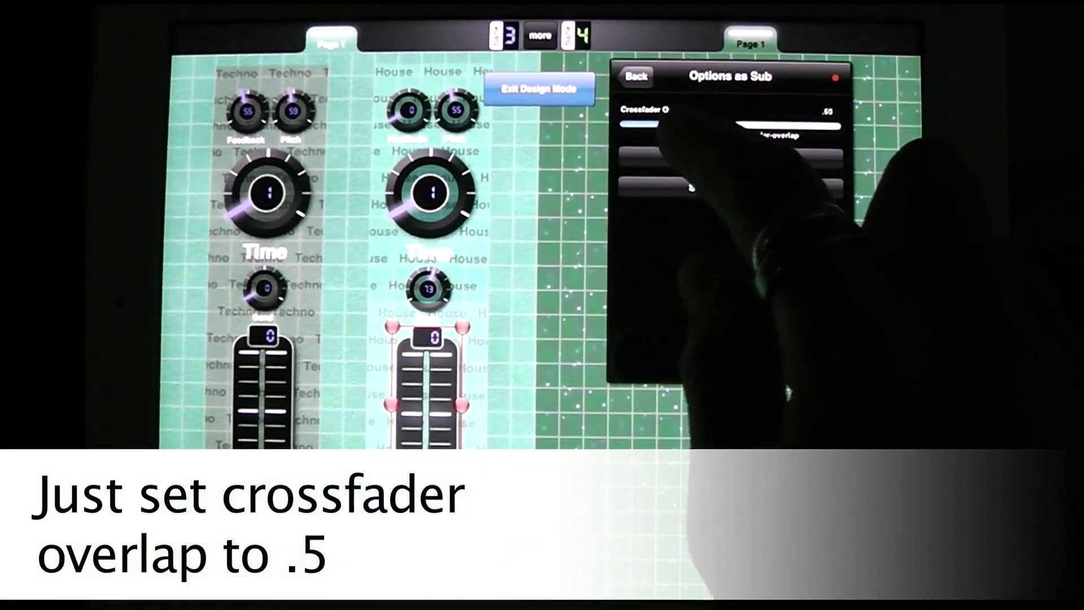
drag(677, 129, 674, 126)
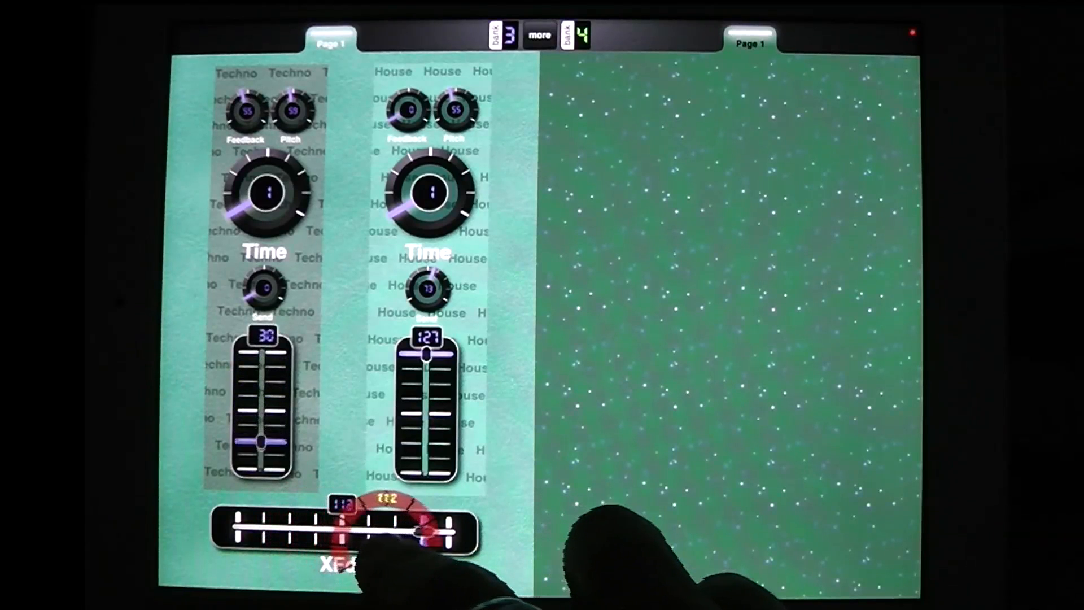
drag(426, 531, 339, 525)
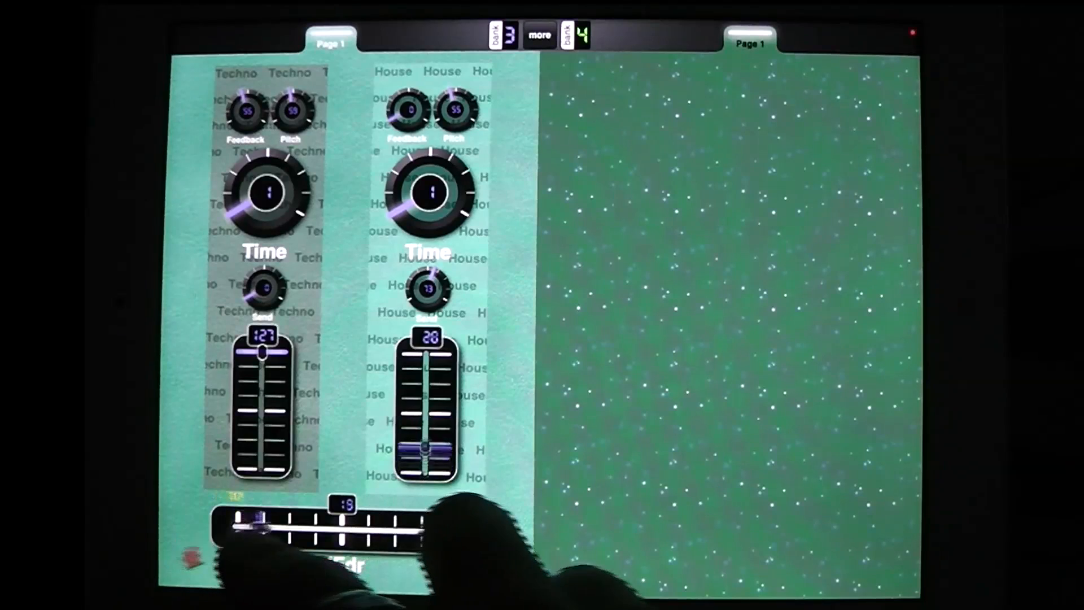
drag(260, 521, 453, 532)
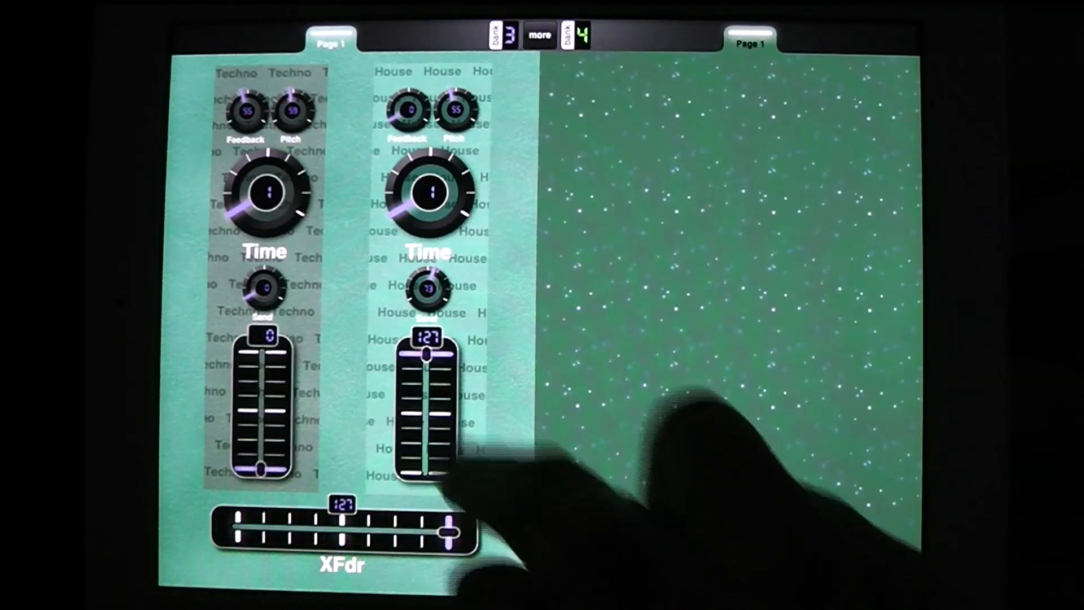
drag(426, 352, 422, 473)
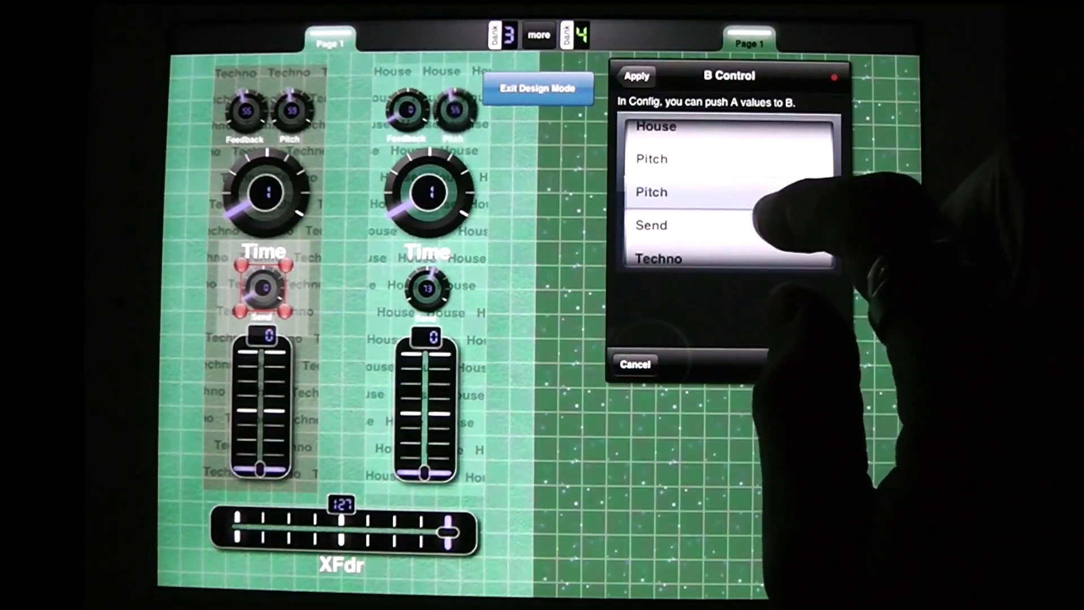
Scroll the Techno Send knob's relationship options toward its B Control setting.
scroll(down, 3)
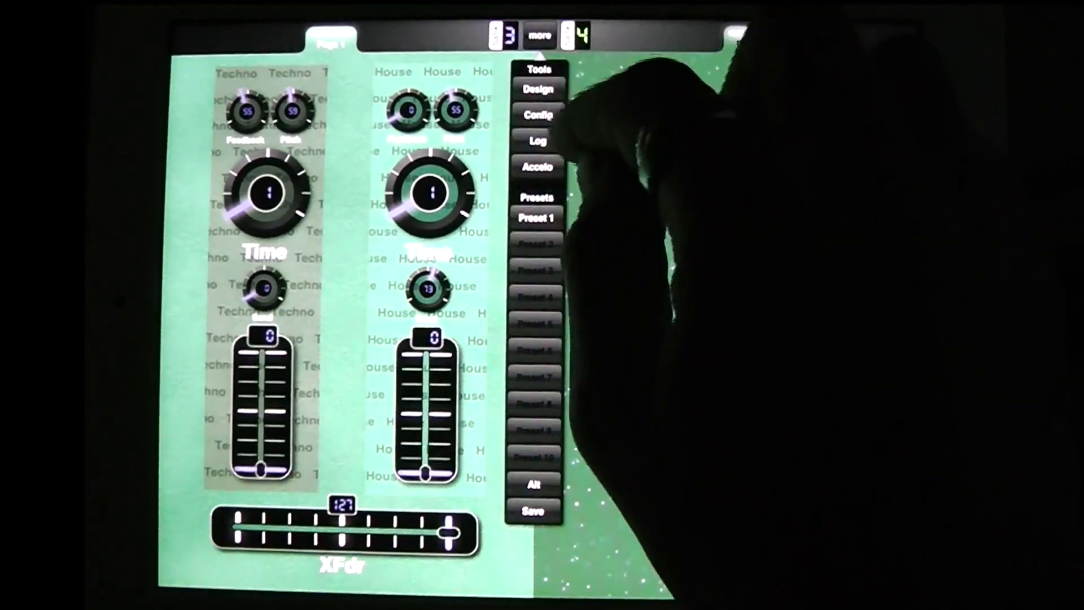
Copy the Techno (A) control values onto the House (B) controls from Config > MIDI.
click(538, 115)
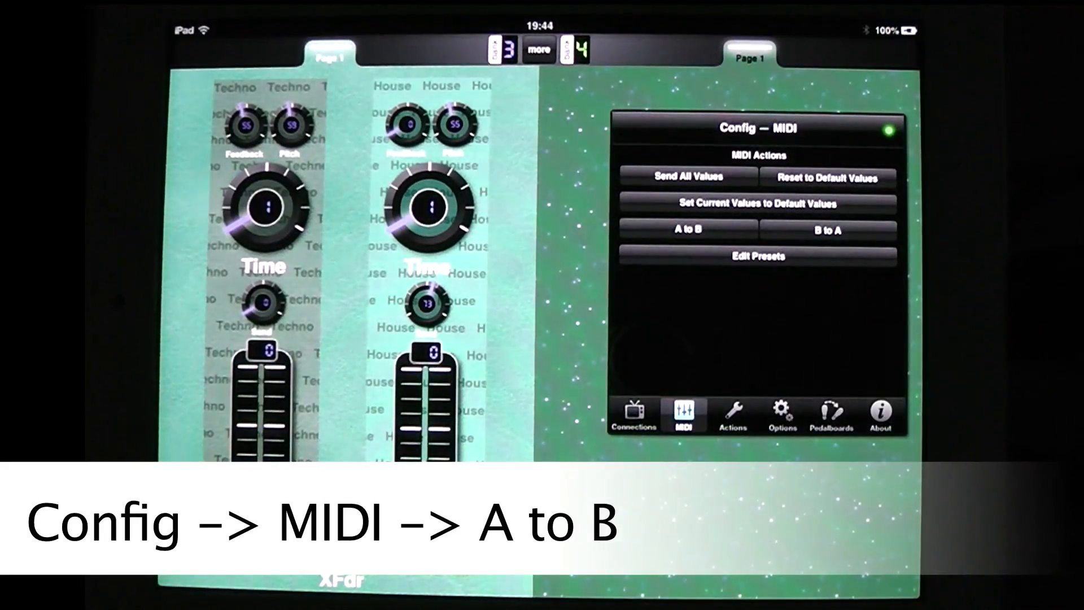
click(685, 230)
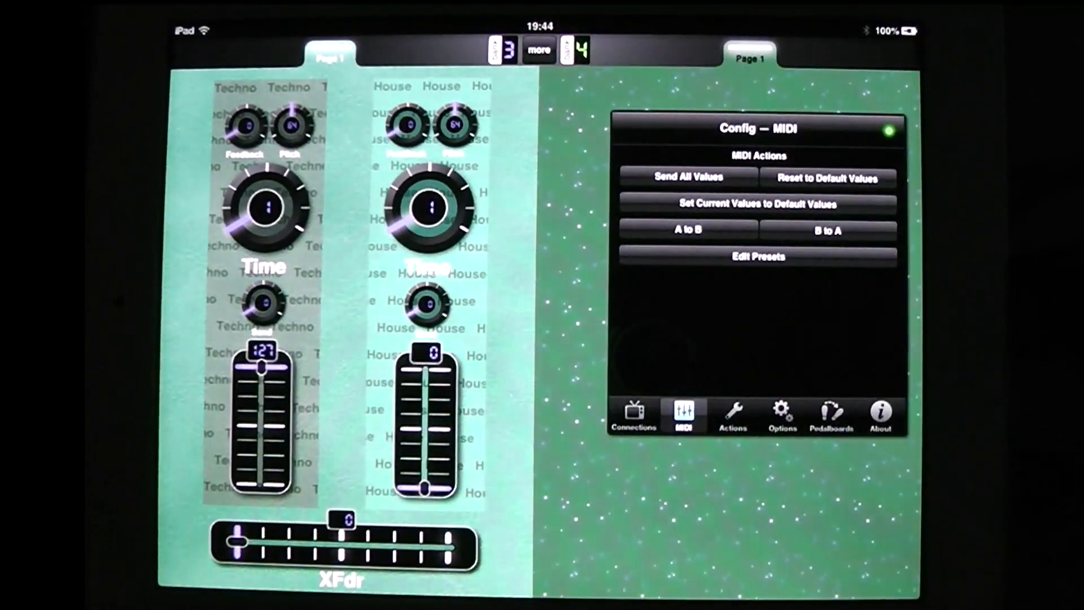
Crossfade toward the House track and turn the House Time knob down to 5.
drag(267, 208, 267, 172)
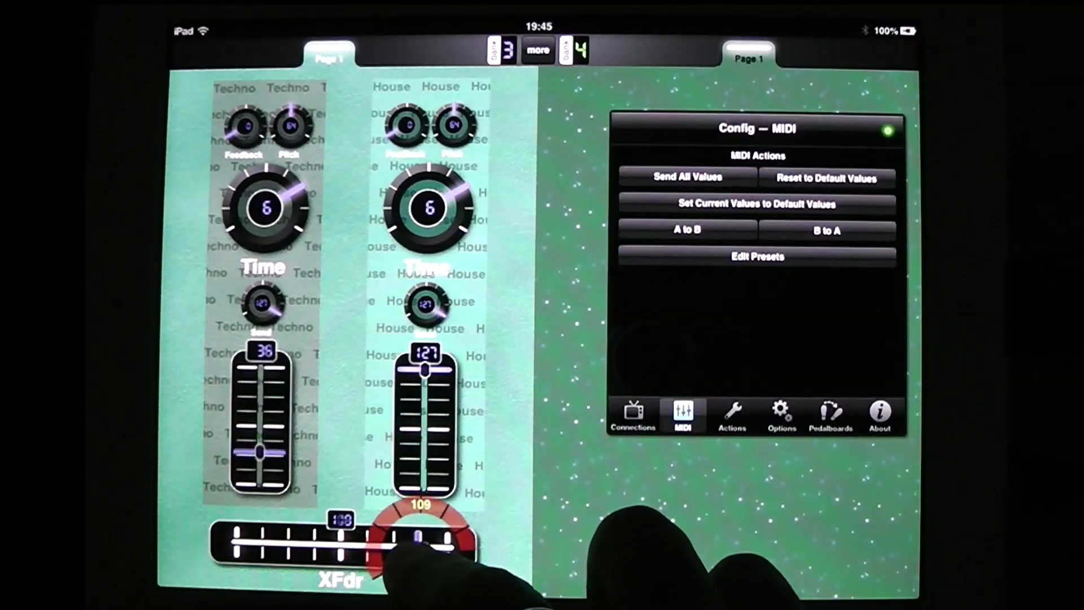
drag(383, 546, 442, 547)
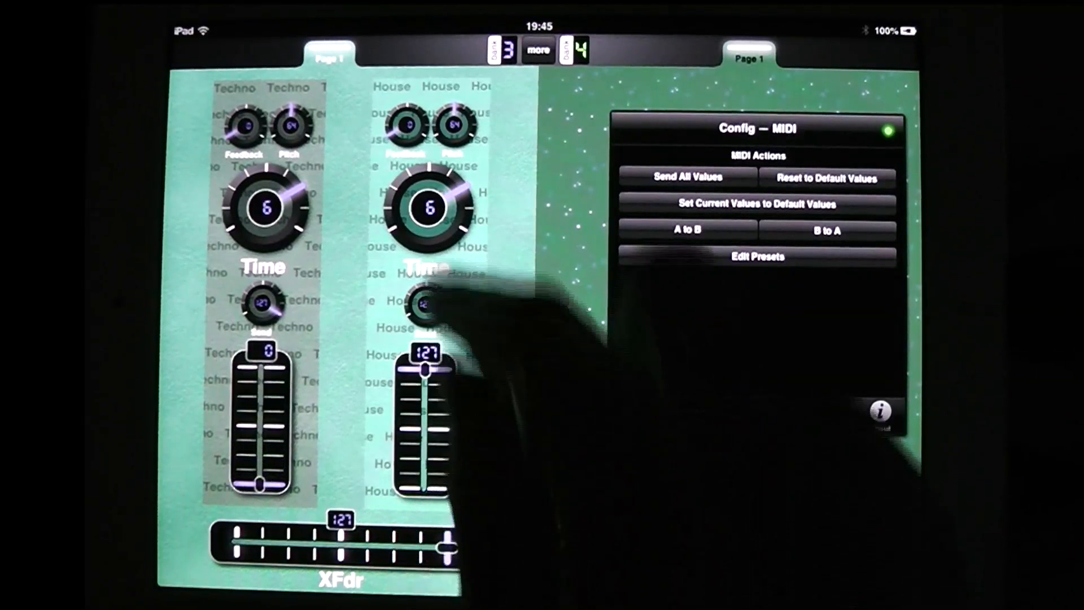
drag(426, 193, 415, 228)
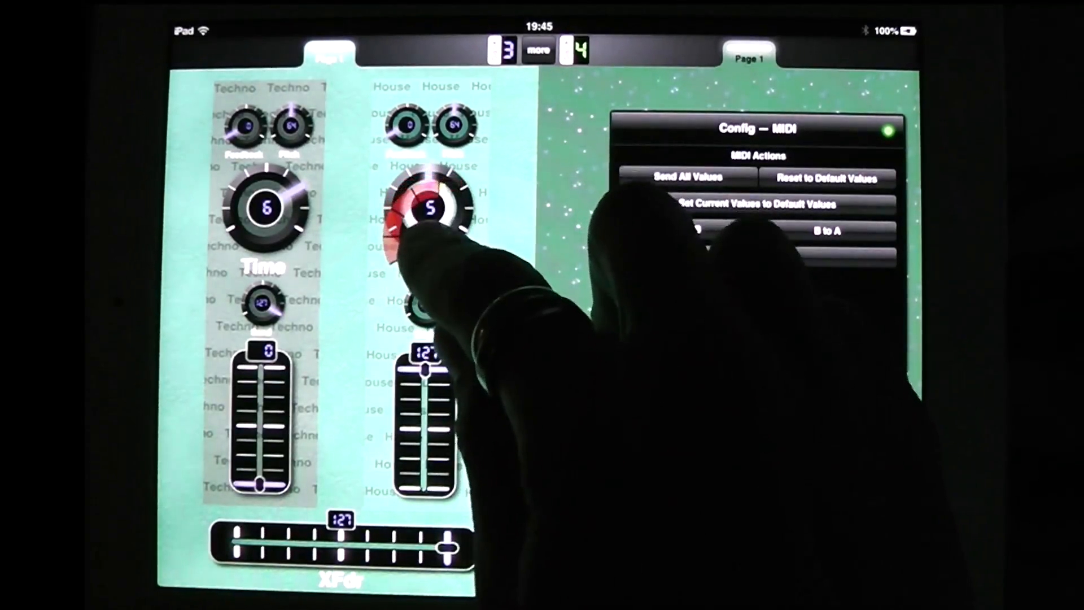